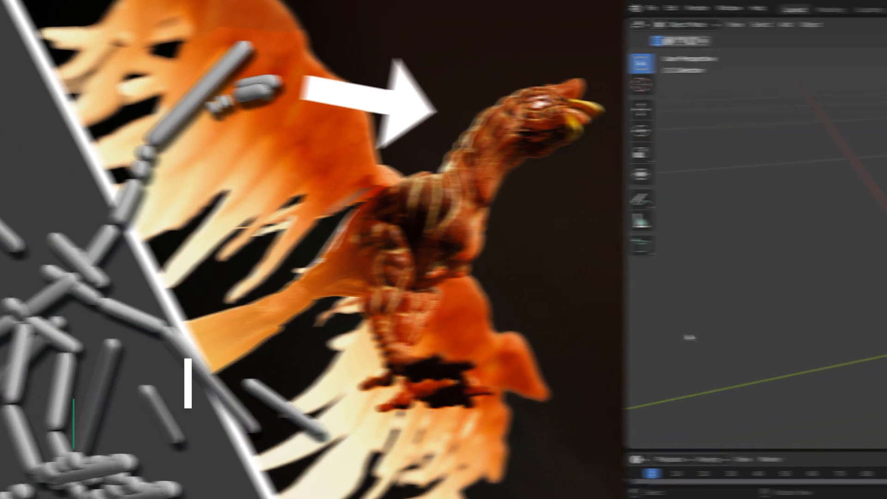
Enable the Rigify rigging add-on in Preferences and close the window.
{"action": "left_click", "coordinate": [47, 7]}
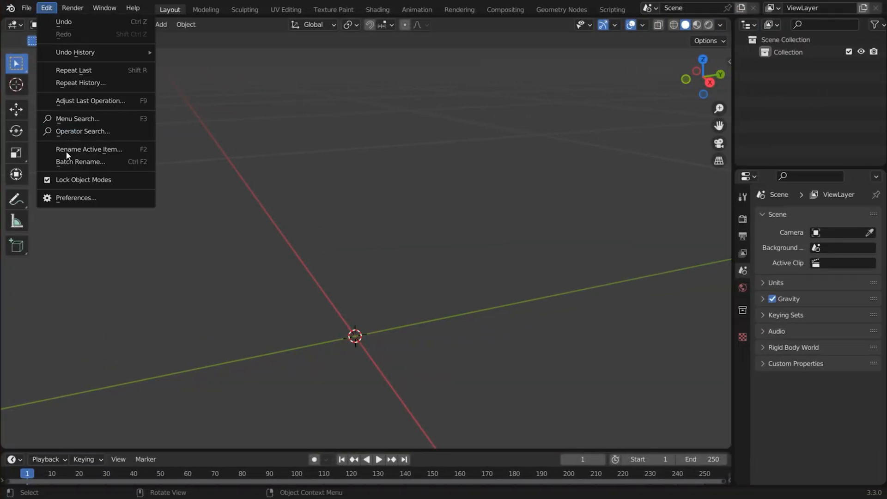
{"action": "left_click", "coordinate": [75, 198]}
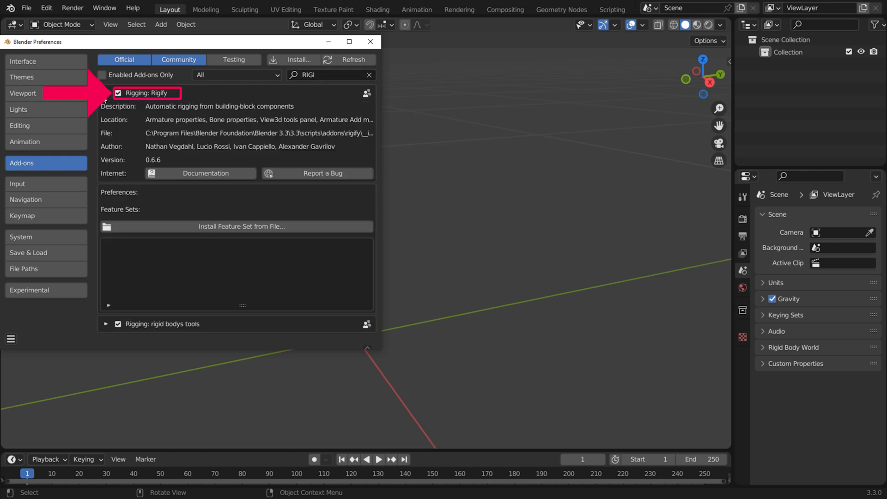
{"action": "left_click", "coordinate": [370, 41]}
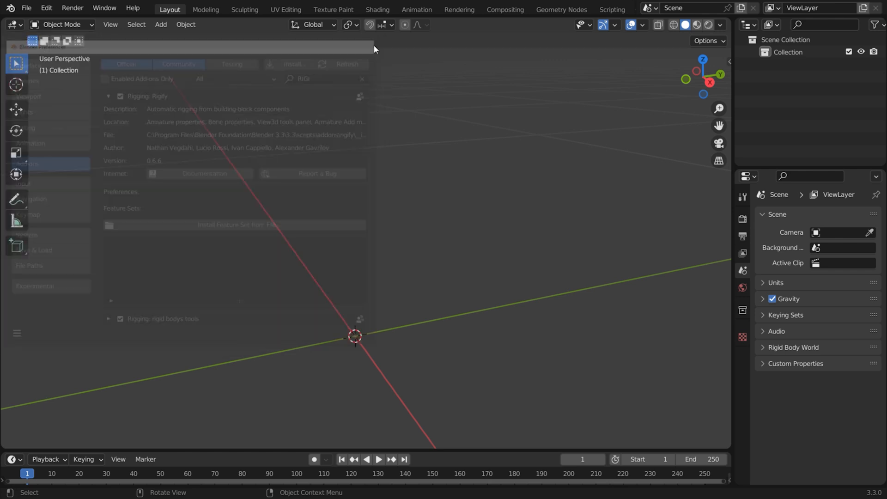
Add the Bird meta-rig armature and generate a skinned tube mesh from its bones.
{"action": "key", "text": "shift+a"}
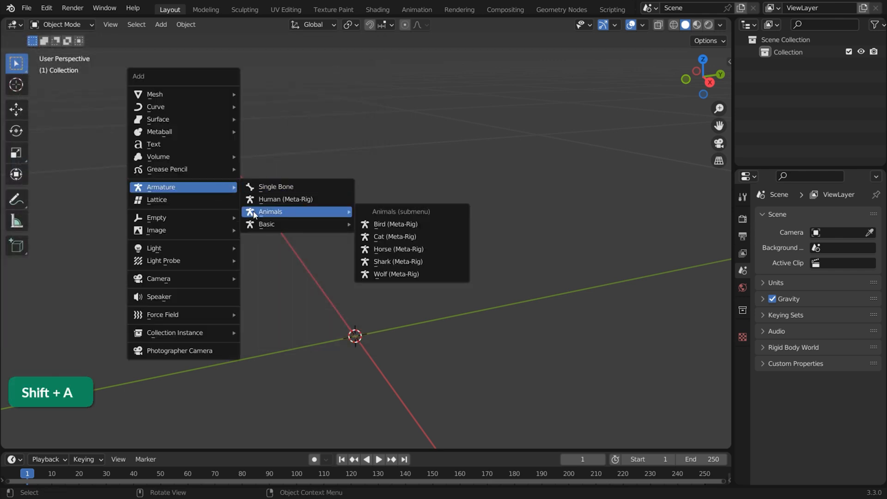
{"action": "left_click", "coordinate": [395, 223]}
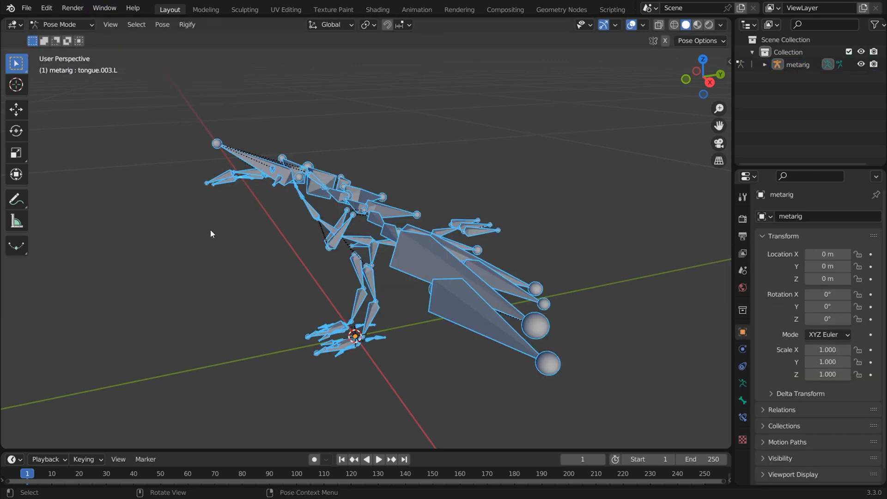
{"action": "key", "text": "n"}
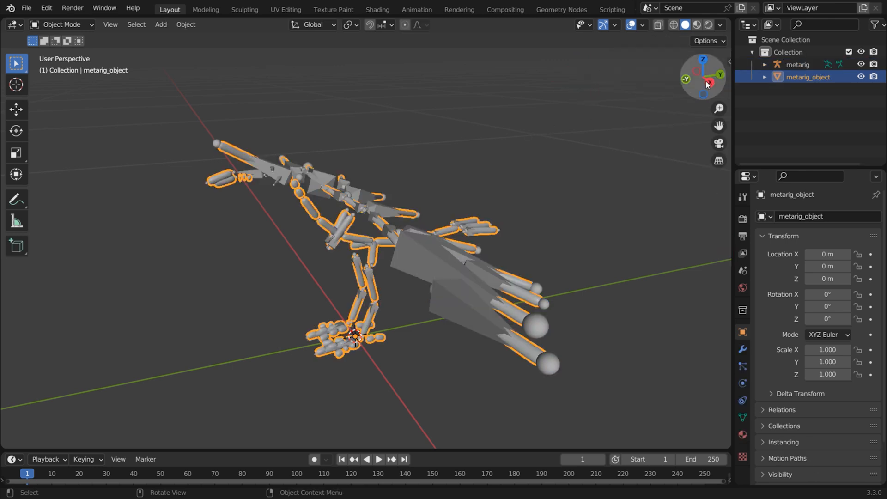
Apply Visual Geometry to Mesh so the skin and subdivision modifiers become real geometry.
{"action": "key", "text": "ctrl+z"}
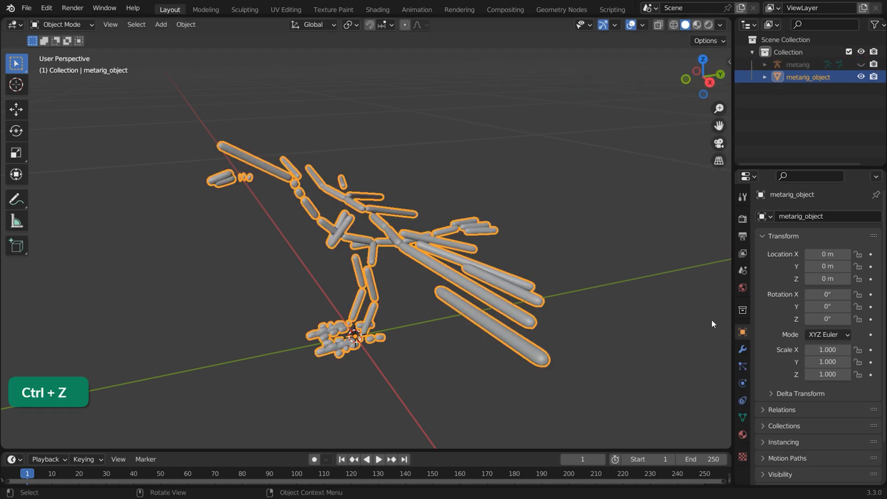
{"action": "left_click", "coordinate": [742, 349]}
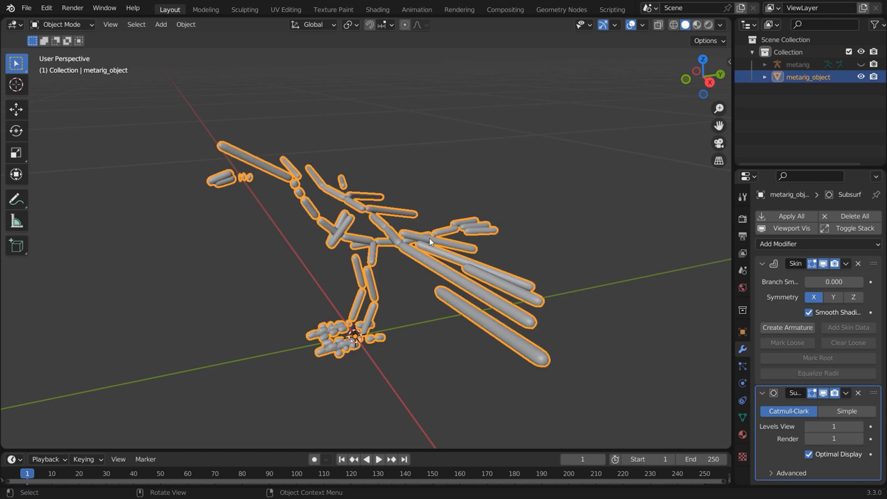
{"action": "key", "text": "ctrl+a"}
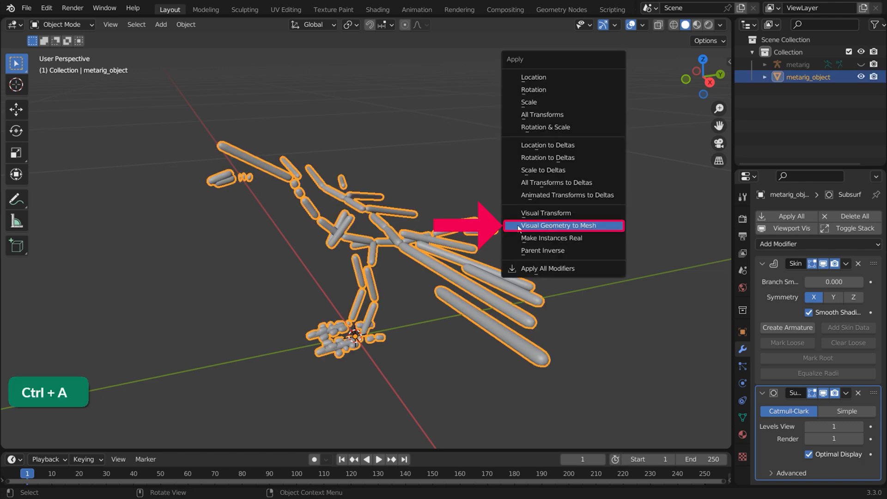
{"action": "left_click", "coordinate": [561, 226]}
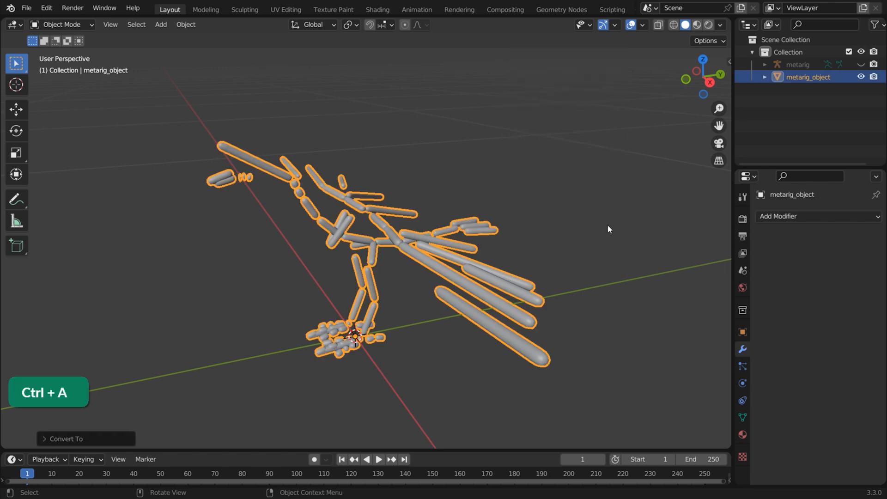
{"action": "key", "text": "ctrl+a"}
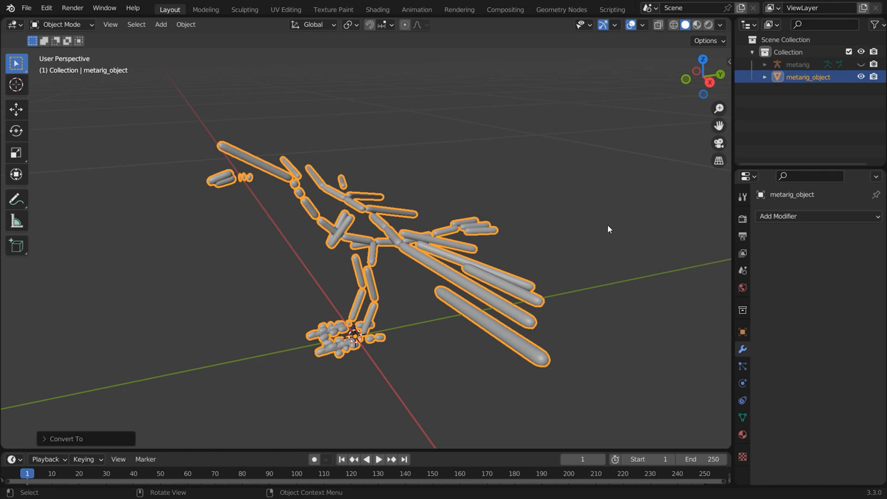
{"action": "left_click", "coordinate": [61, 24]}
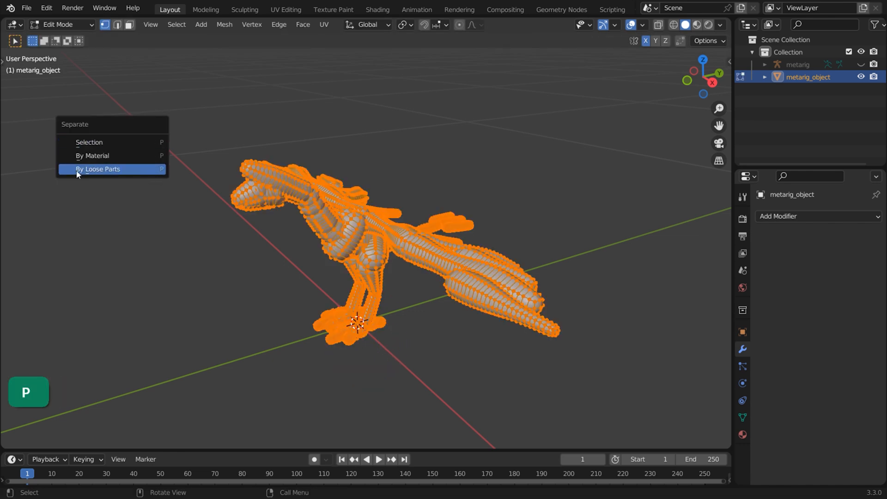
Separate the bird mesh by loose parts, voxel-remesh the head and enter Sculpt Mode.
{"action": "left_click", "coordinate": [99, 169]}
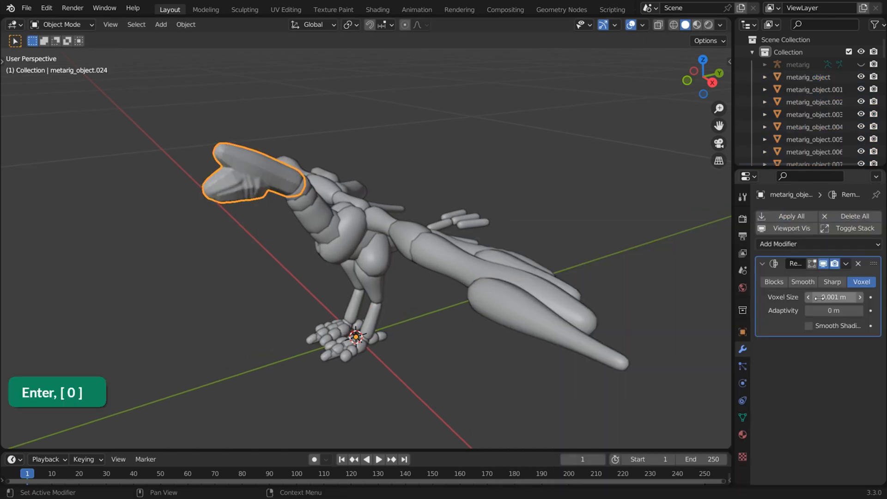
{"action": "left_click", "coordinate": [330, 237]}
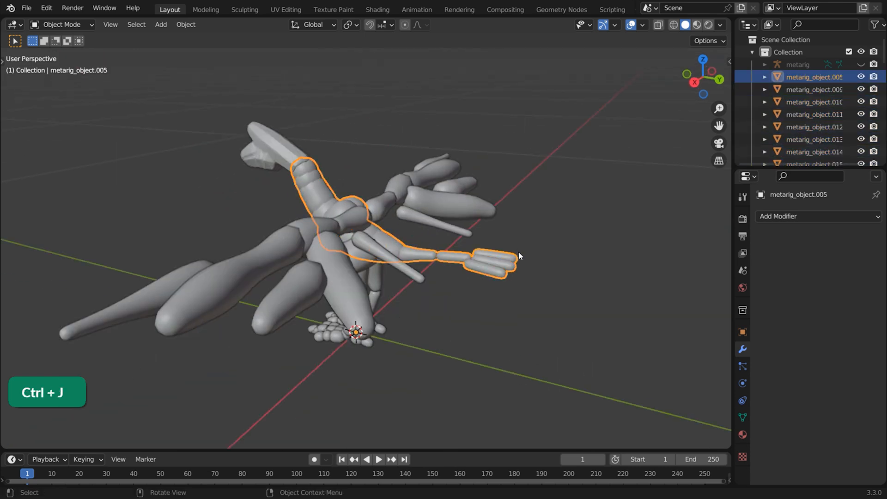
{"action": "left_click", "coordinate": [816, 215]}
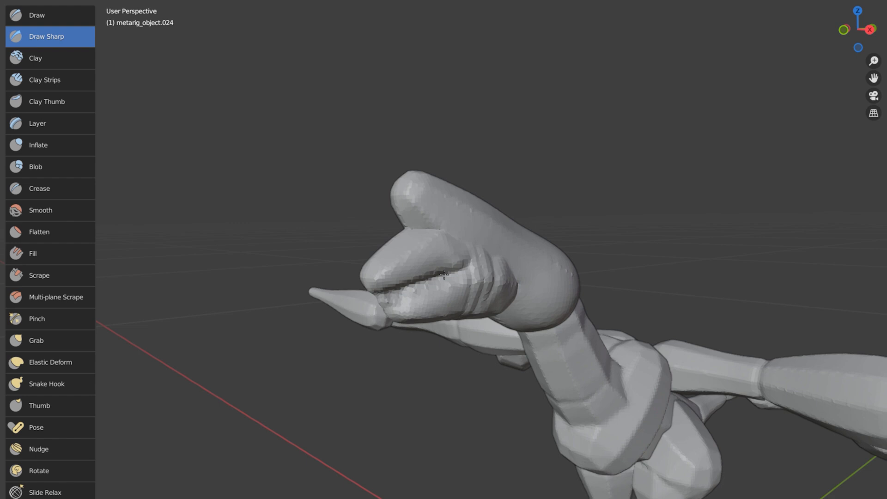
Start a fresh scene with the jumping-horse photo as a front-view image empty.
{"action": "left_click", "coordinate": [44, 79]}
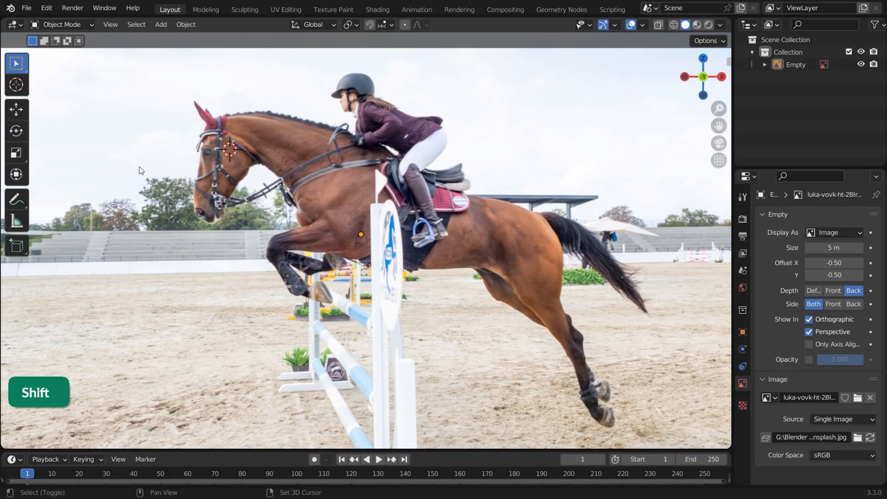
Place merging metaball spheres over the horse's head and neck.
{"action": "key", "text": "shift+a"}
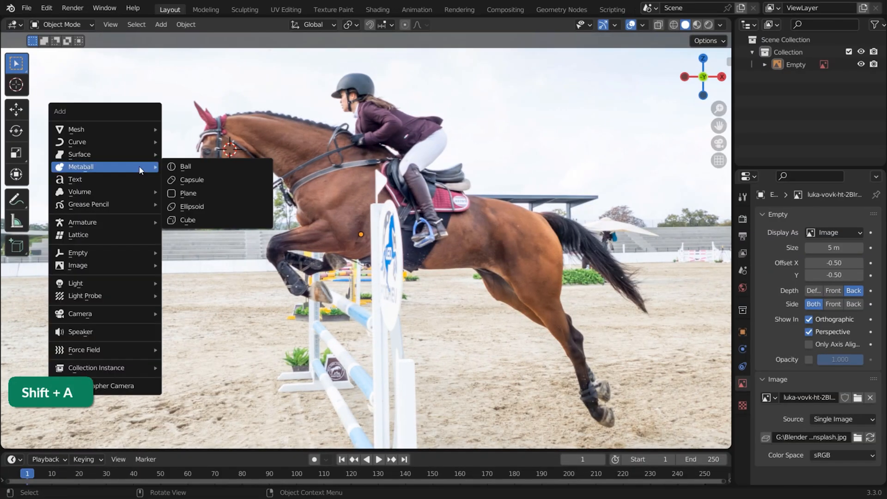
{"action": "left_click", "coordinate": [186, 166]}
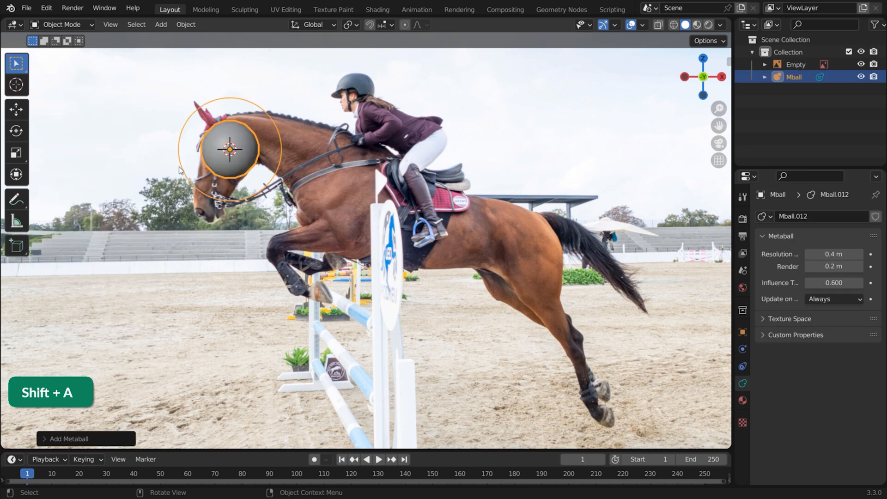
{"action": "key", "text": "shift+a"}
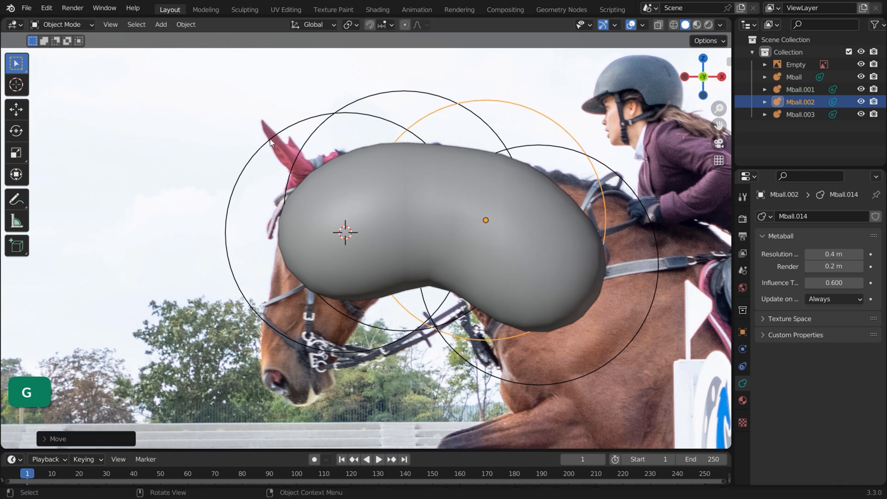
{"action": "key", "text": "shift"}
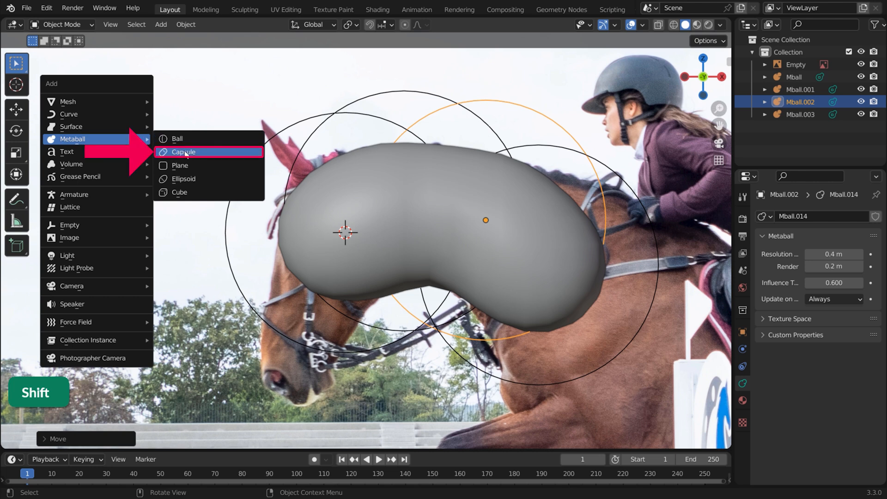
Add a capsule metaball, scale and rotate it along the head, and duplicate it down the neck.
{"action": "left_click", "coordinate": [183, 151]}
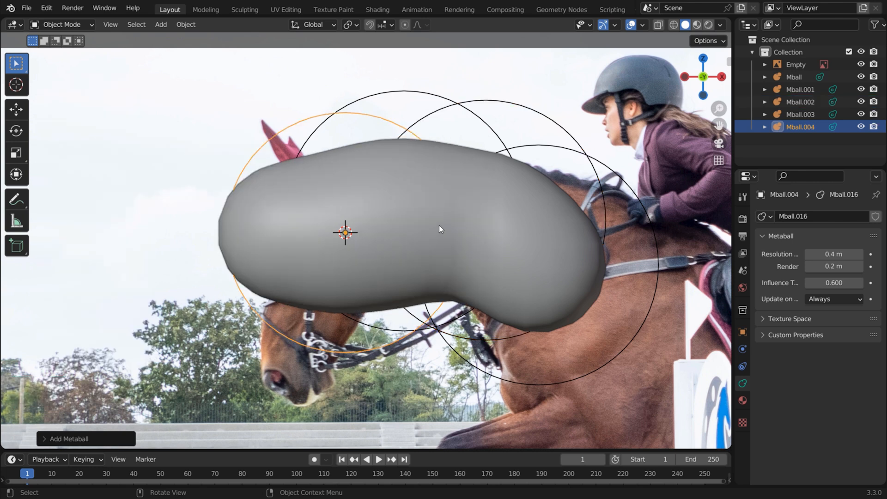
{"action": "key", "text": "s"}
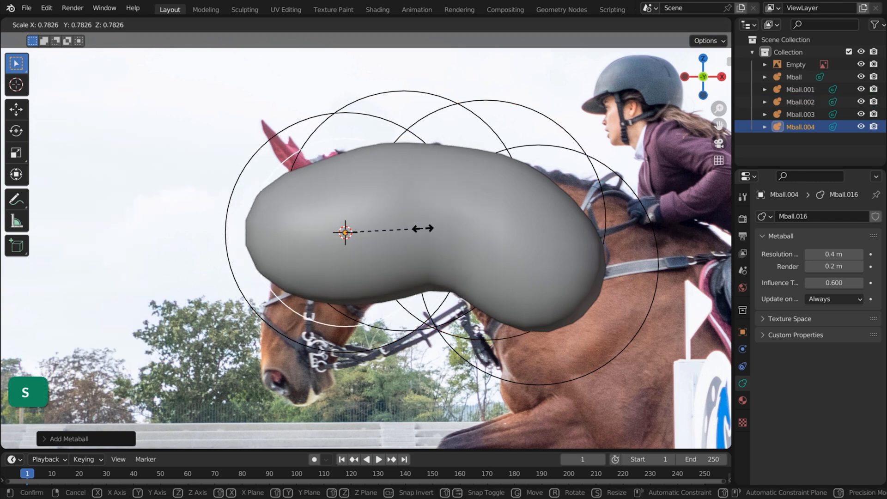
{"action": "key", "text": "r"}
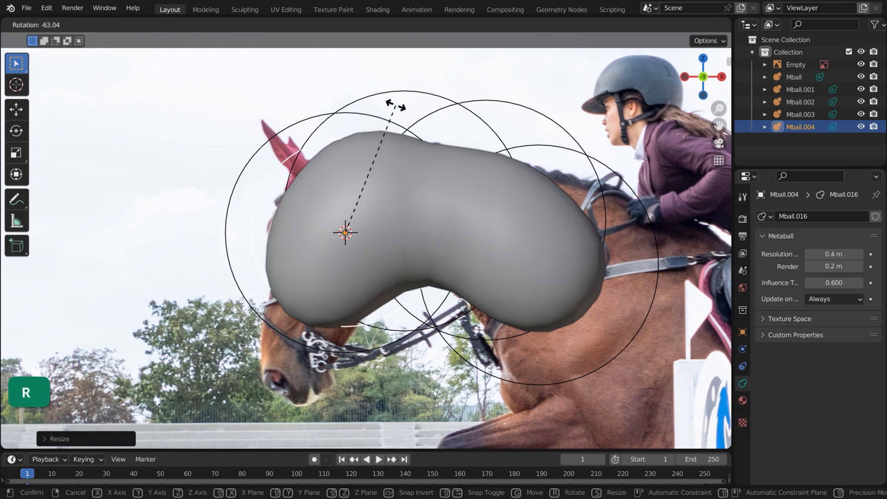
{"action": "key", "text": "shift+d"}
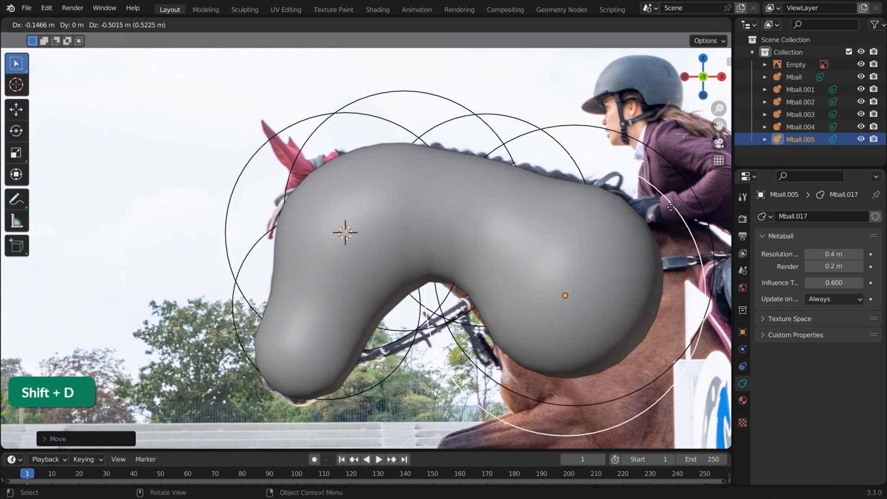
{"action": "key", "text": "s"}
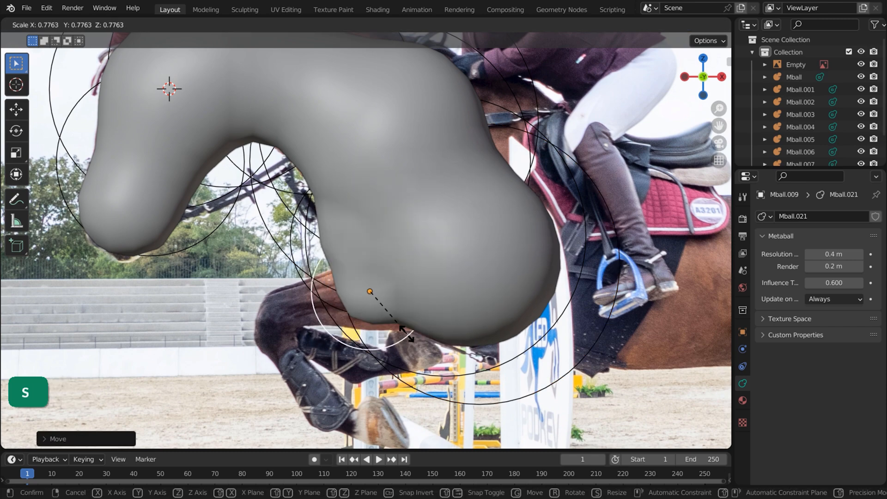
Duplicate and scale more balls down the hind leg to the hoof.
{"action": "key", "text": "shift+d"}
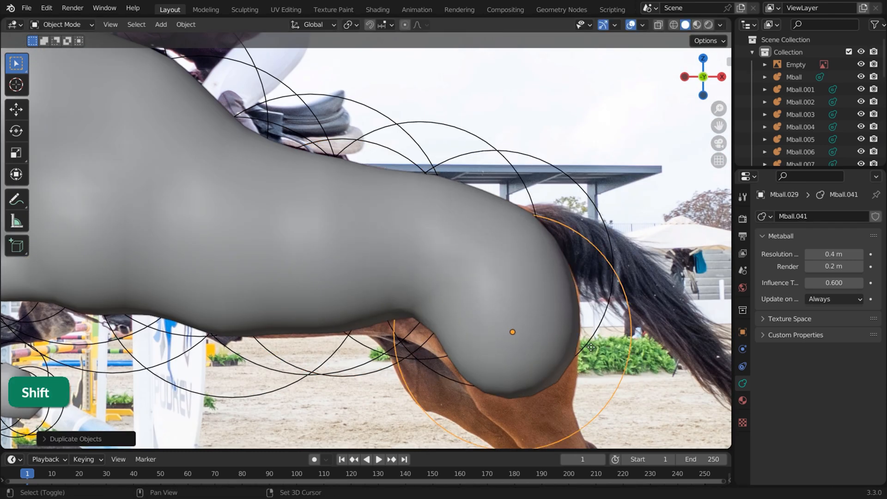
{"action": "key", "text": "g"}
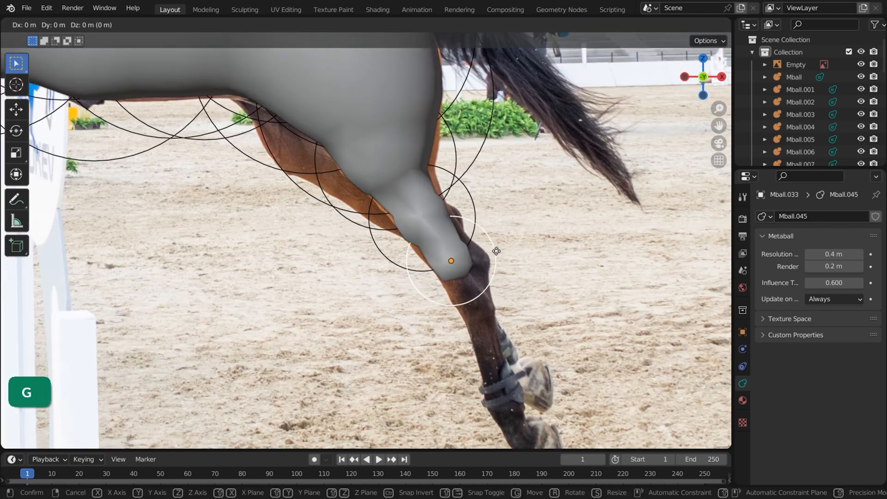
{"action": "key", "text": "shift+d"}
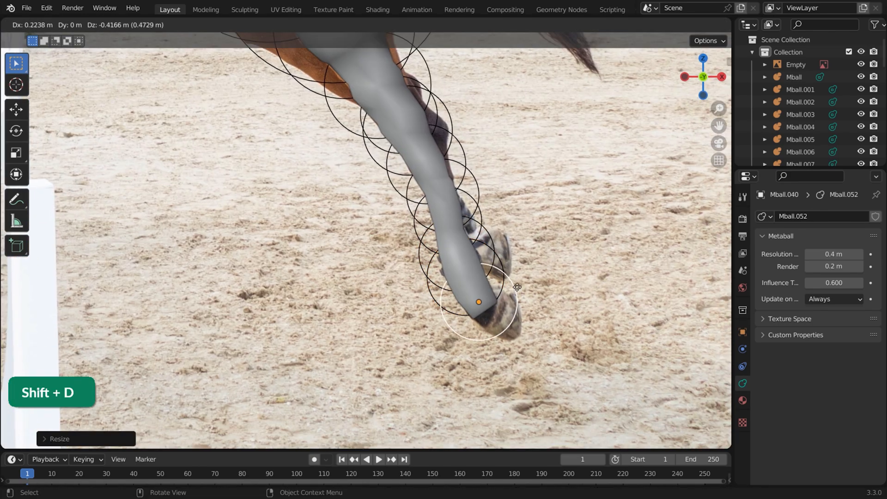
{"action": "key", "text": "s"}
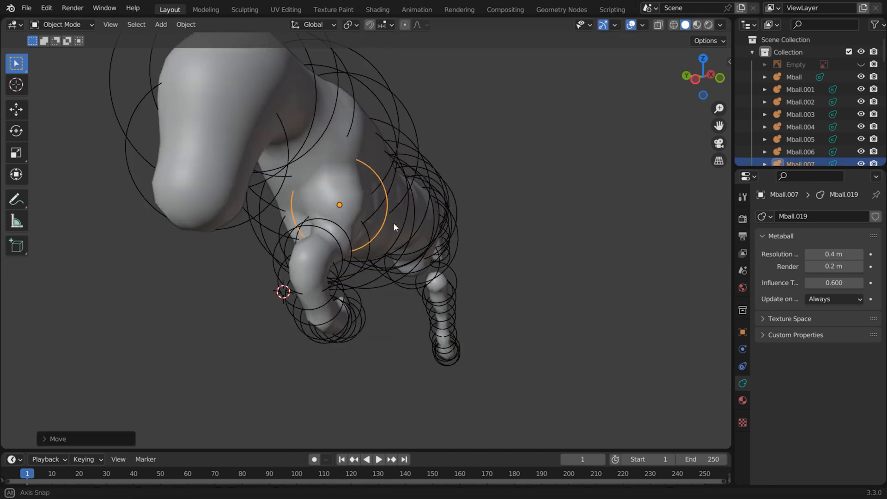
Duplicate metaballs onto the top of the head to form both ears.
{"action": "key", "text": "g"}
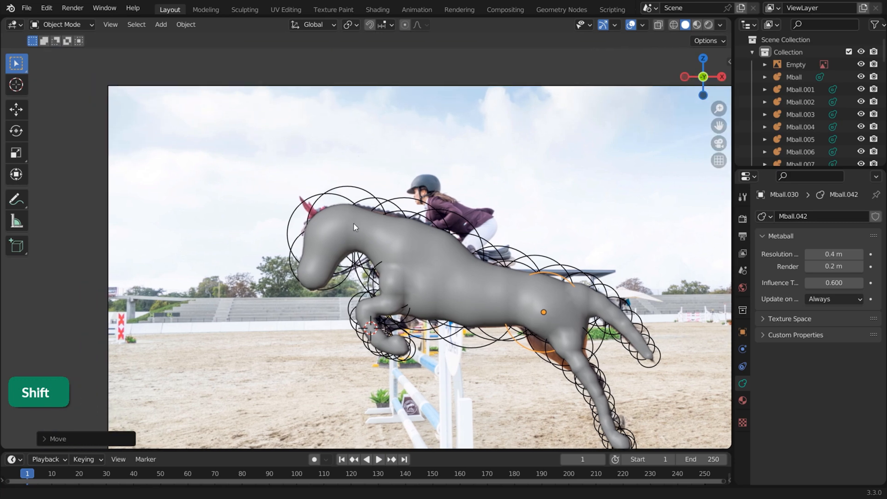
{"action": "key", "text": "s"}
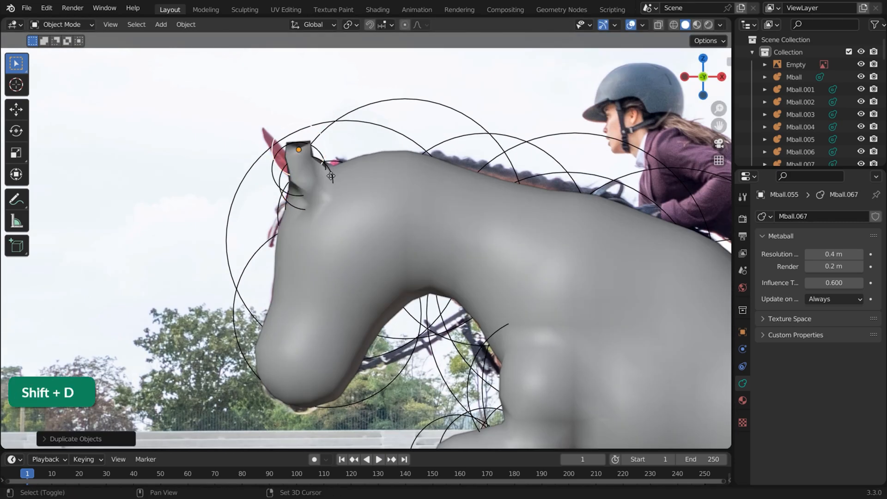
{"action": "key", "text": "s"}
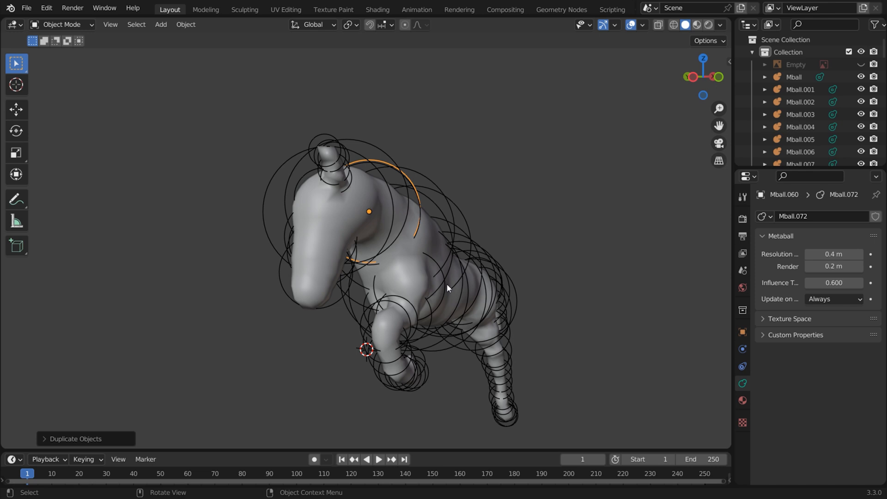
Convert the metaball horse to a mesh, symmetrize it with a changed direction and merge vertices by distance.
{"action": "left_click", "coordinate": [793, 77]}
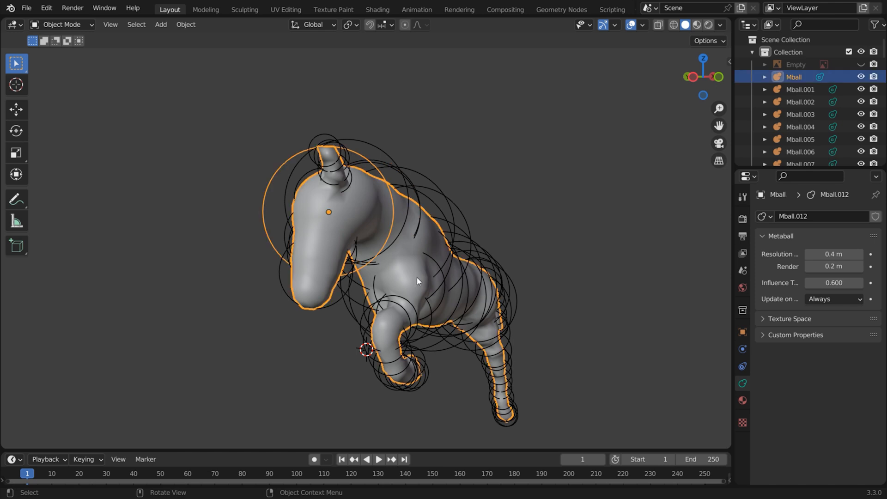
{"action": "right_click", "coordinate": [417, 281]}
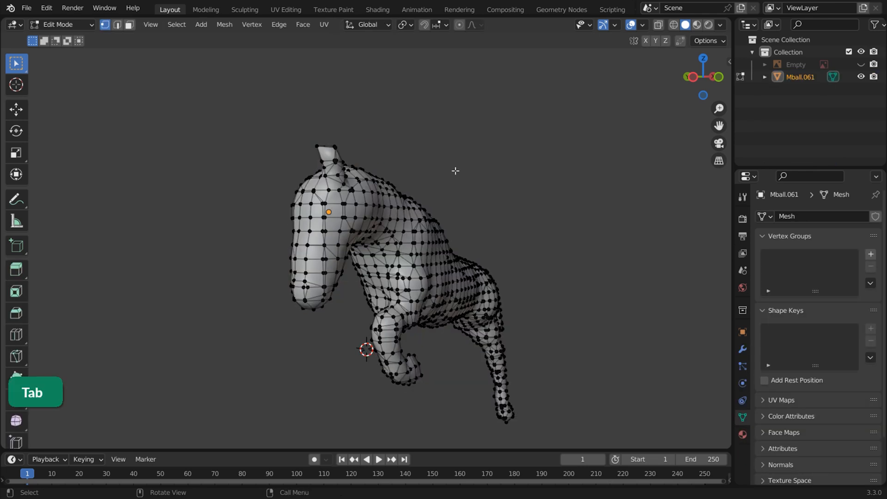
{"action": "left_click", "coordinate": [224, 24]}
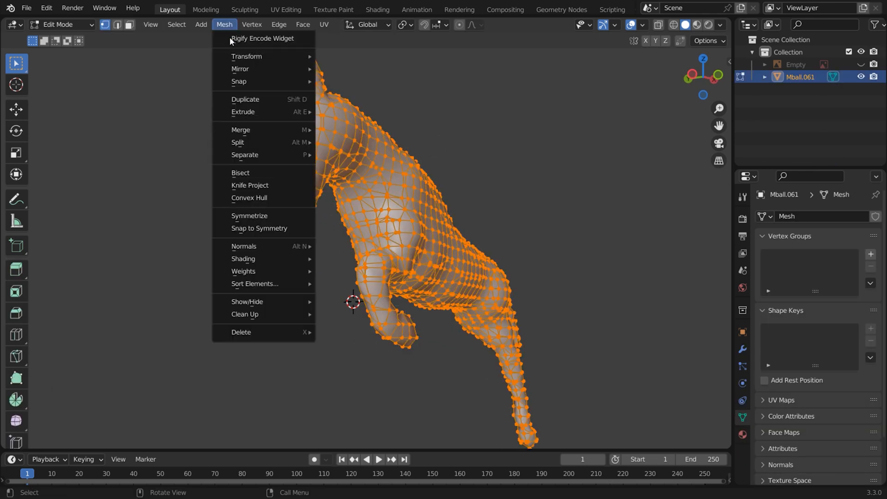
{"action": "left_click", "coordinate": [249, 215]}
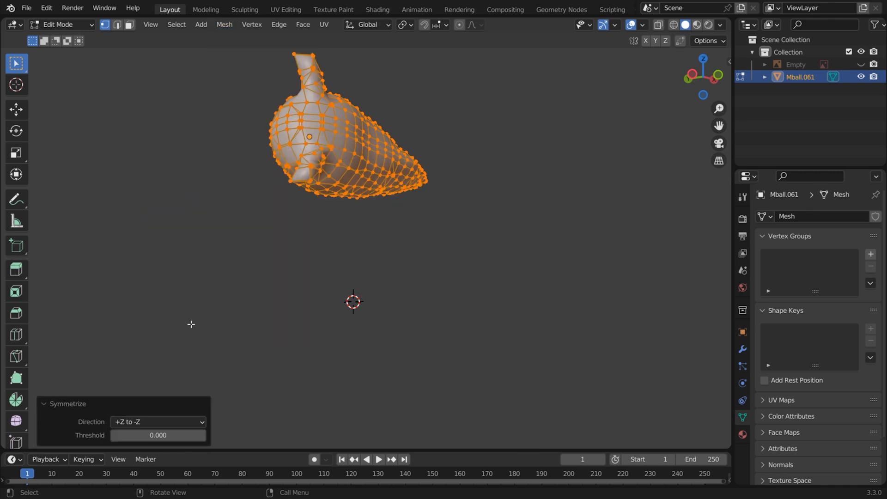
{"action": "left_click", "coordinate": [157, 421]}
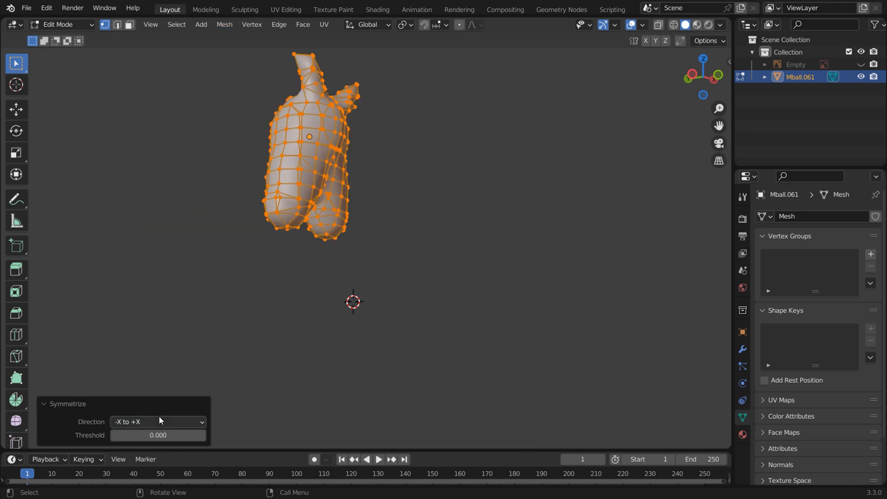
{"action": "left_click", "coordinate": [157, 421]}
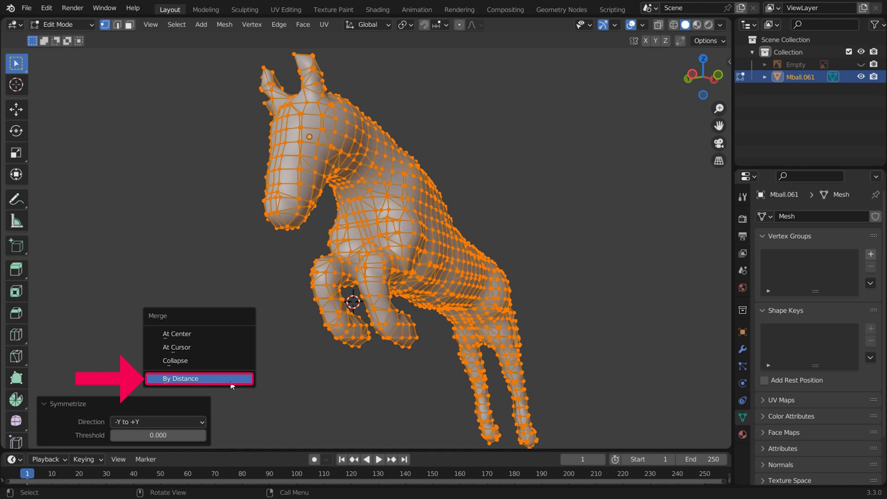
{"action": "left_click", "coordinate": [181, 378]}
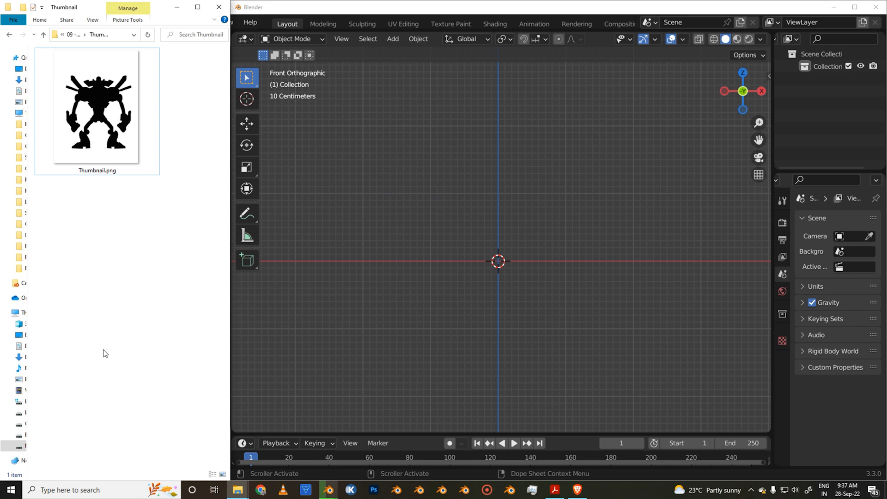
Bring Thumbnail.png into the viewport as a reference image and toggle the window fullscreen.
{"action": "left_click", "coordinate": [97, 107]}
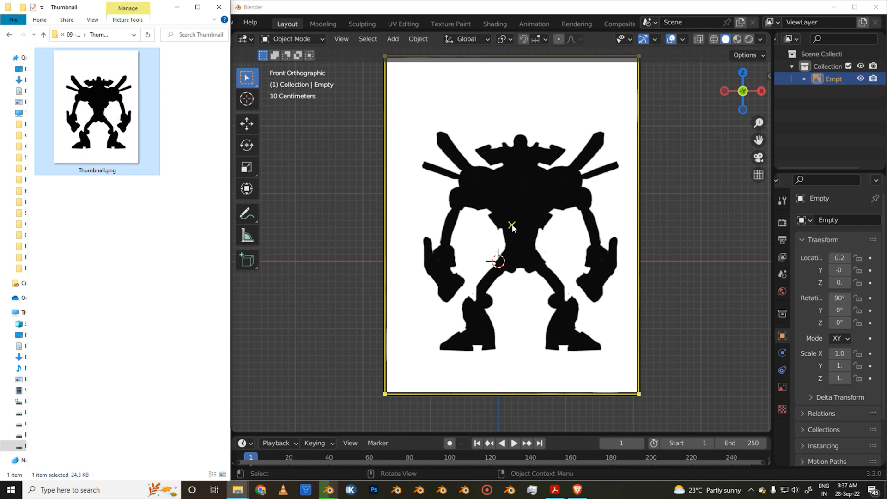
{"action": "left_click", "coordinate": [336, 22]}
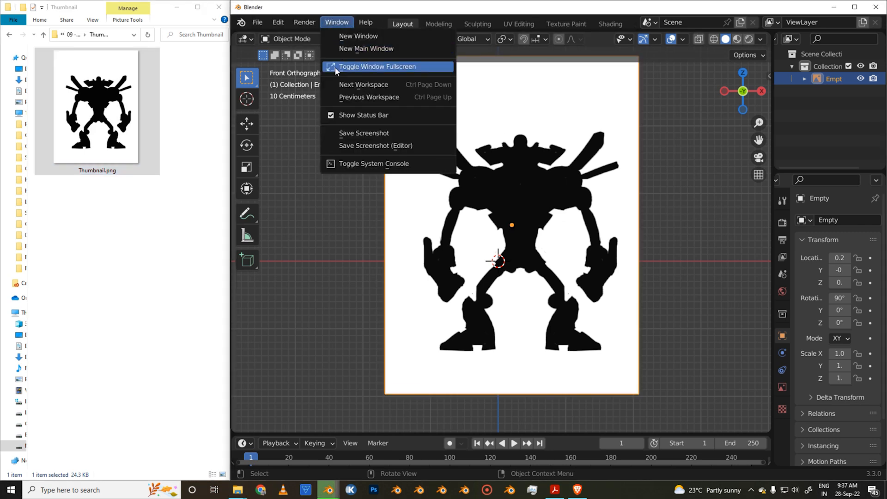
{"action": "left_click", "coordinate": [376, 67]}
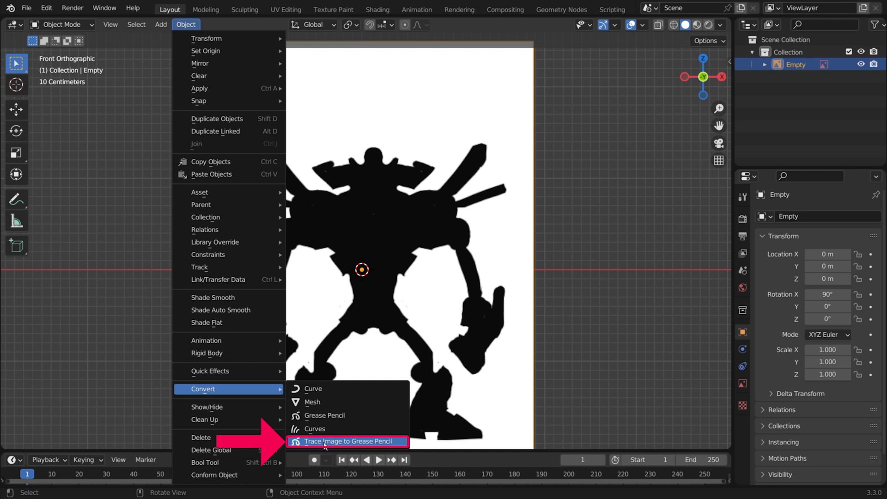
Trace the silhouette image to grease pencil, then convert it to a path and to a mesh.
{"action": "left_click", "coordinate": [349, 442]}
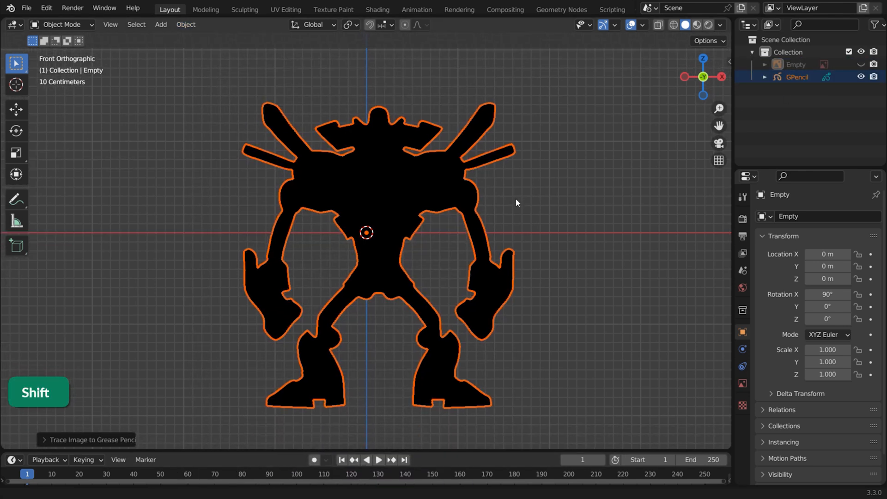
{"action": "left_click", "coordinate": [185, 24]}
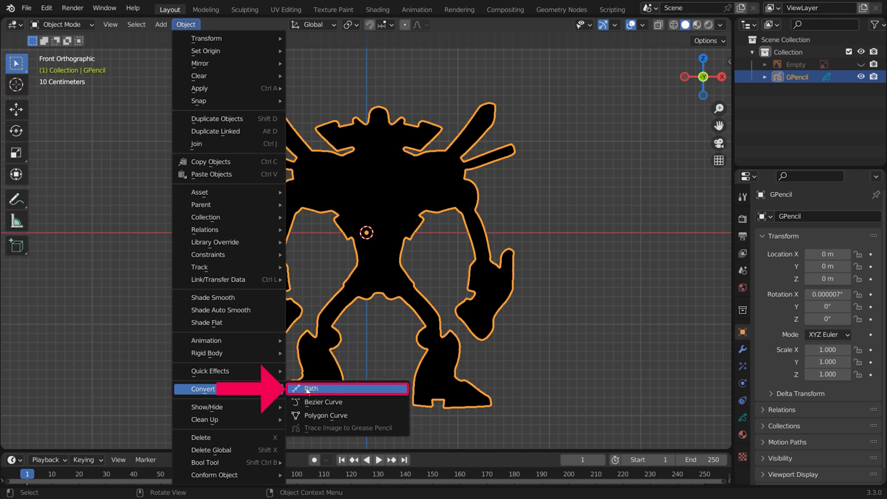
{"action": "left_click", "coordinate": [310, 389]}
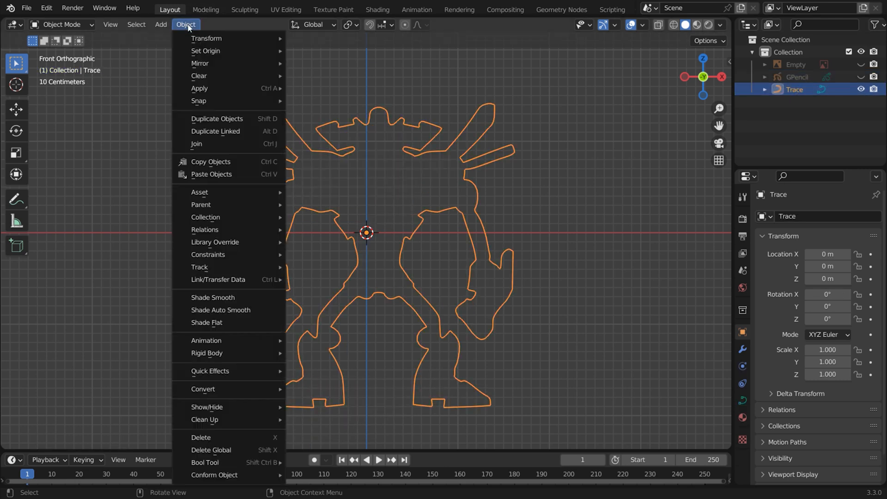
{"action": "left_click", "coordinate": [202, 389]}
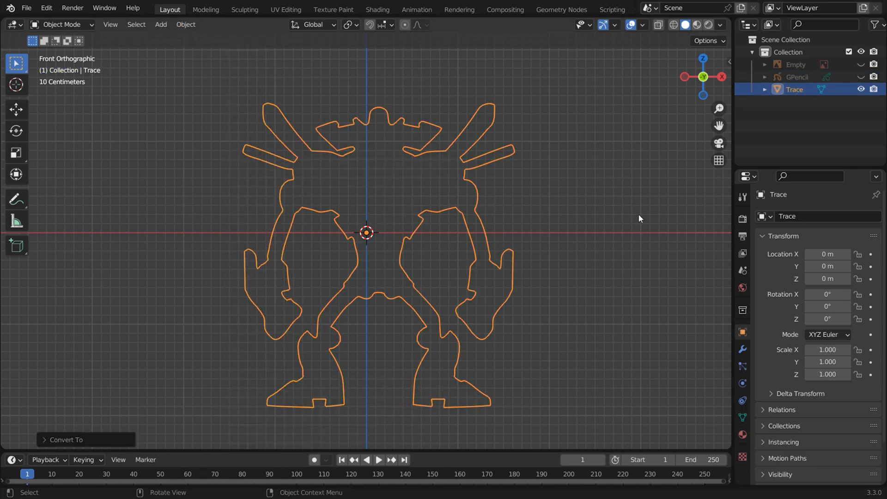
Remove the reference image Empty and the GPencil object, leaving only the Trace mesh.
{"action": "left_click", "coordinate": [797, 64]}
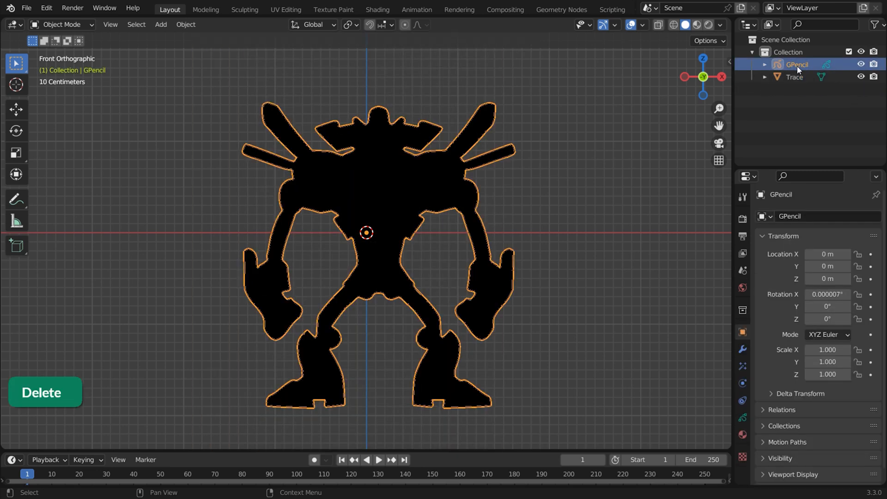
{"action": "left_click", "coordinate": [40, 392]}
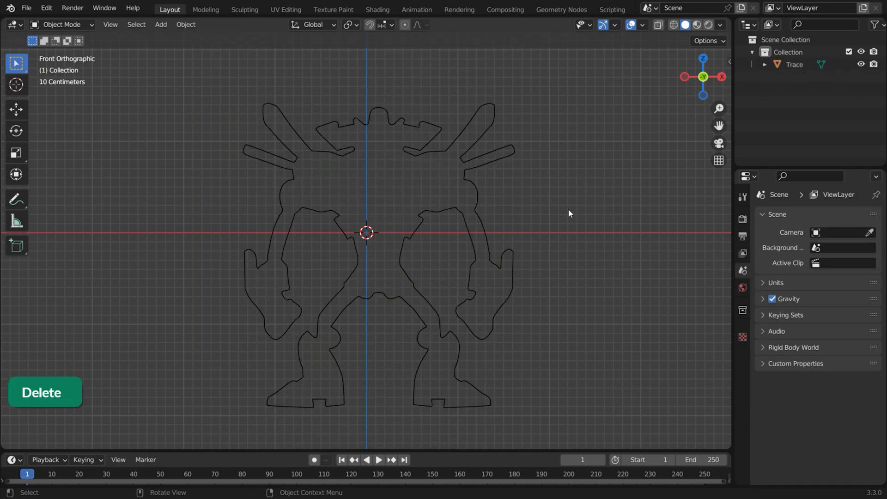
Merge the outline's duplicate vertices by distance and close its ends into a filled silhouette.
{"action": "key", "text": "Tab"}
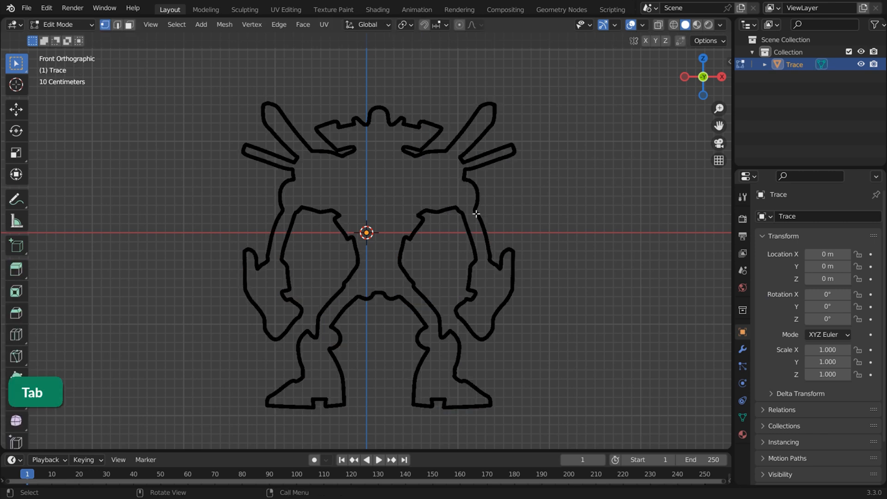
{"action": "key", "text": "a"}
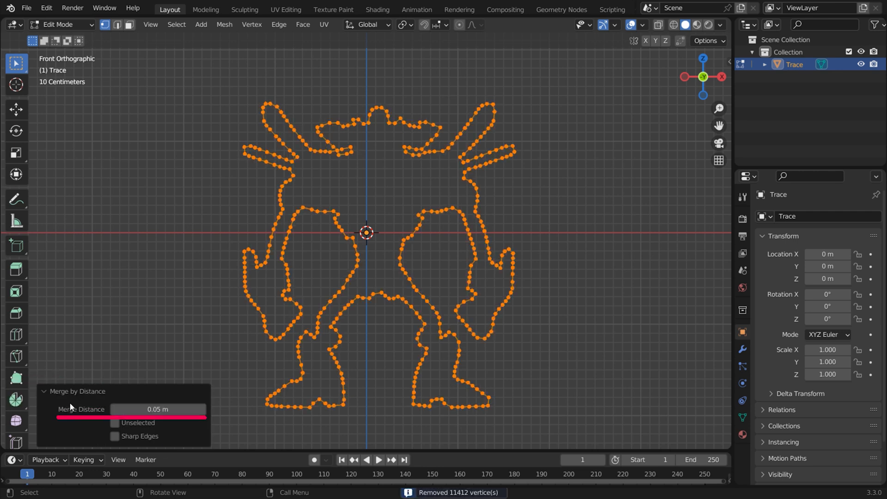
{"action": "left_click", "coordinate": [43, 391]}
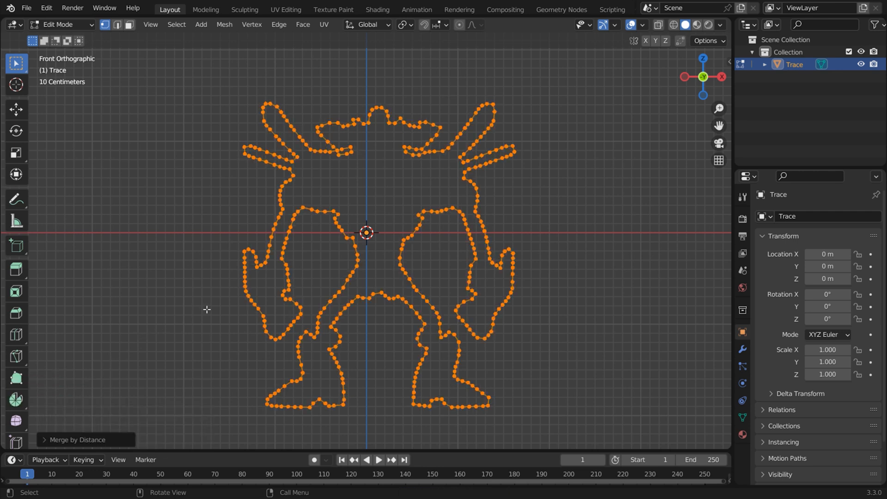
{"action": "key", "text": "A"}
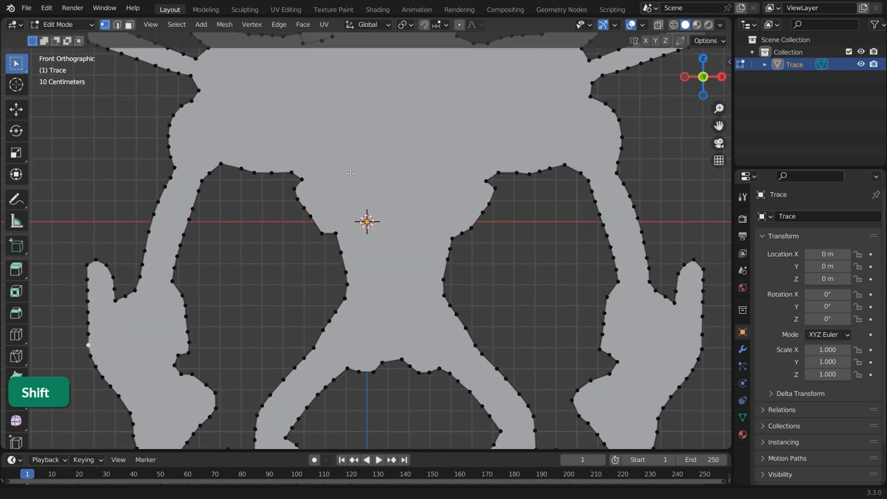
{"action": "key", "text": "c"}
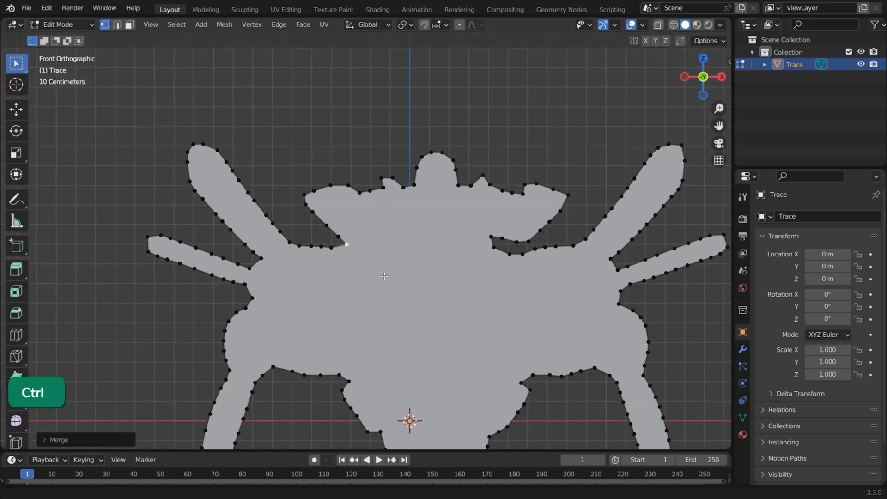
{"action": "key", "text": "Tab"}
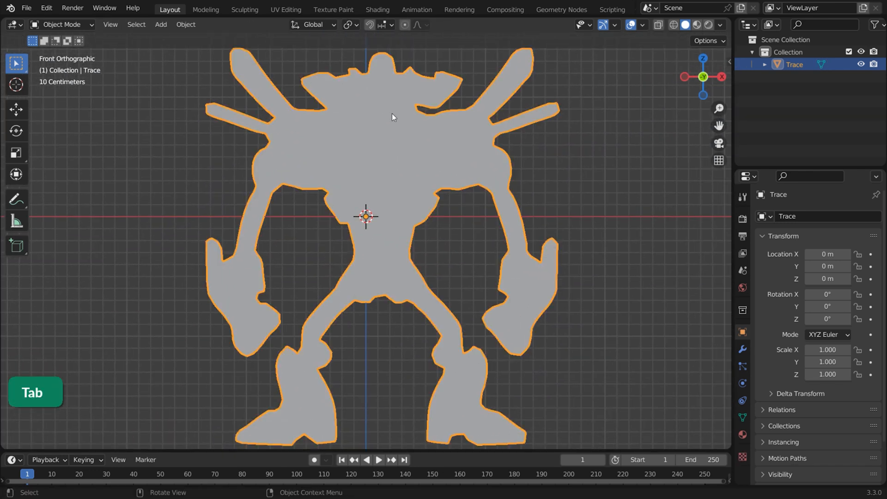
Add Mirror symmetry and a Solidify modifier to give the silhouette thickness.
{"action": "left_click", "coordinate": [815, 216]}
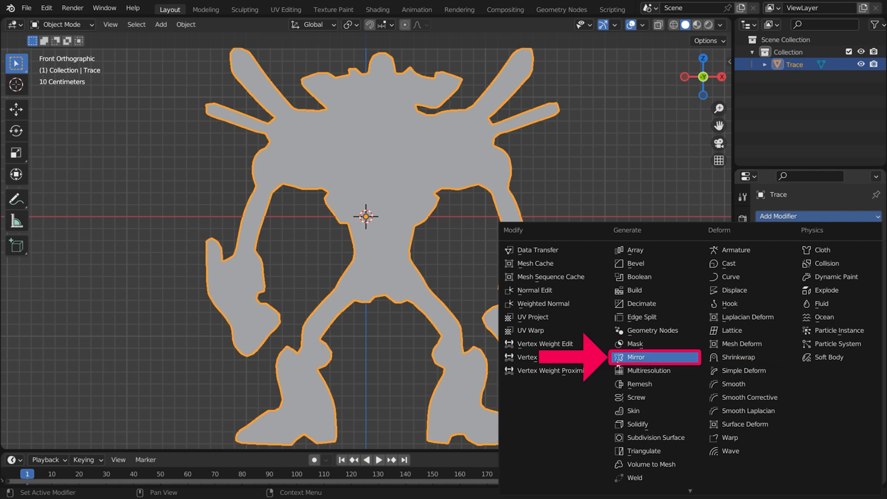
{"action": "left_click", "coordinate": [642, 356]}
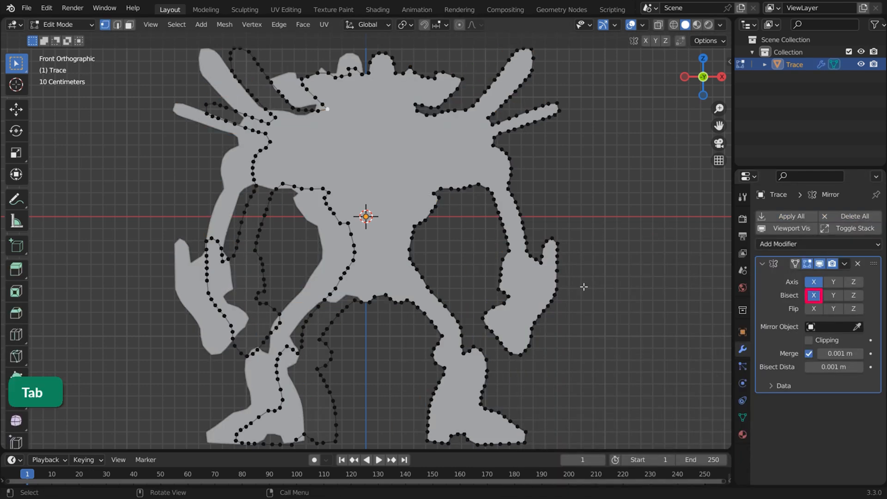
{"action": "key", "text": "Tab"}
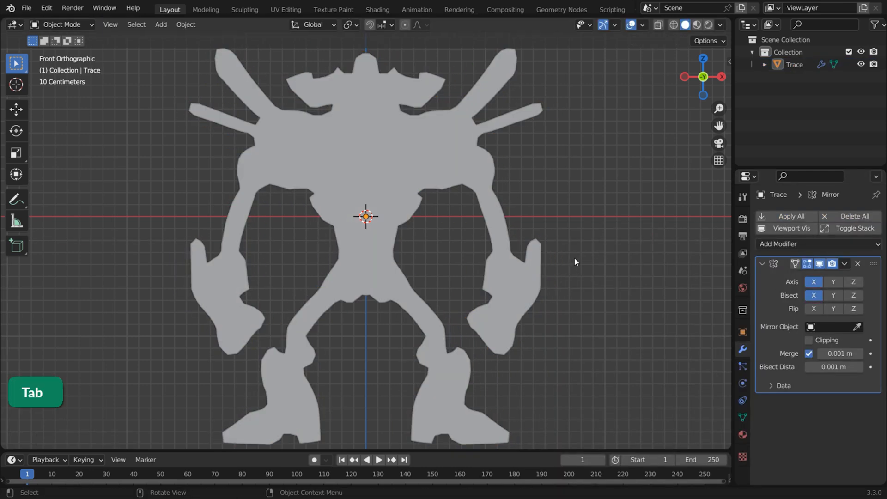
{"action": "left_click", "coordinate": [792, 244]}
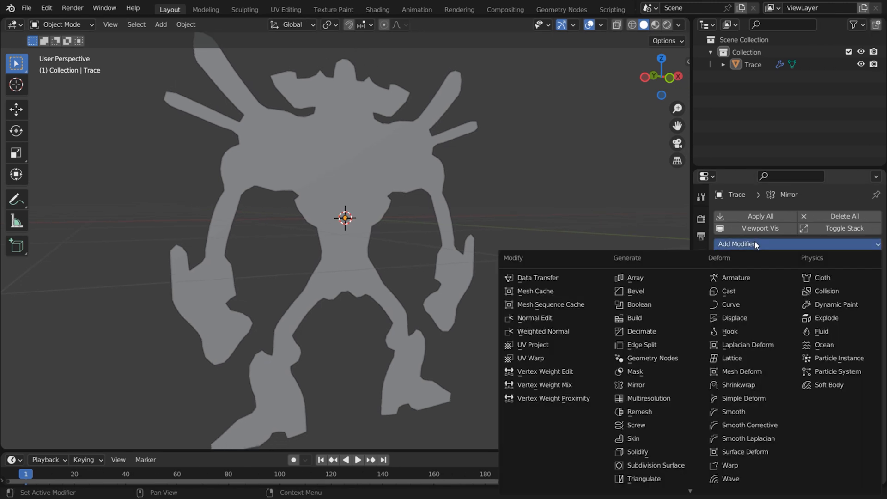
{"action": "left_click", "coordinate": [638, 451]}
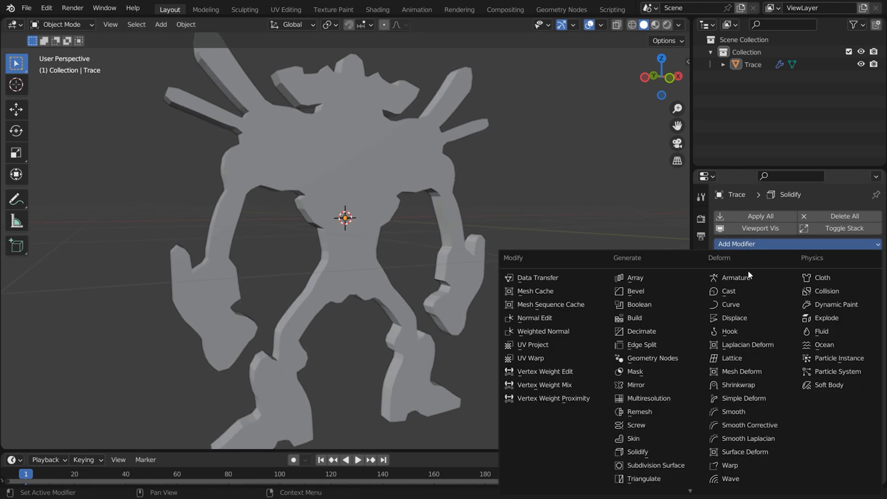
Add a Remesh modifier in Voxel mode with voxel size 0.01 m.
{"action": "left_click", "coordinate": [638, 411]}
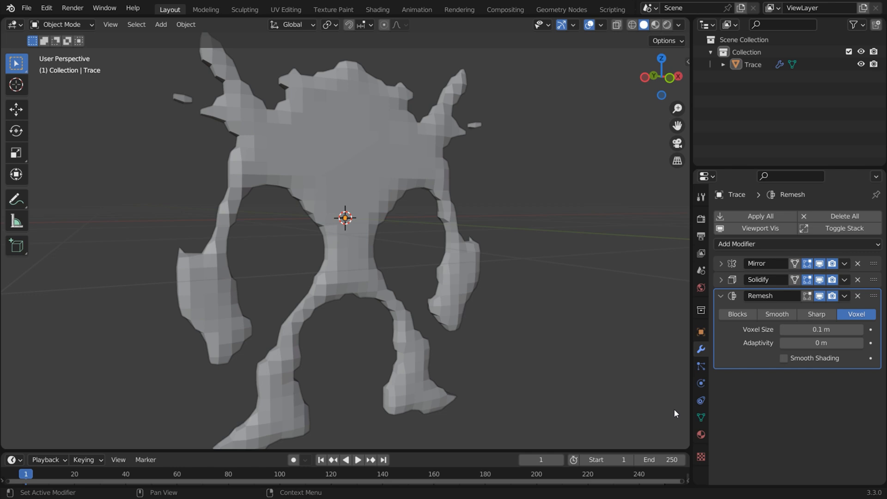
{"action": "left_click", "coordinate": [854, 314]}
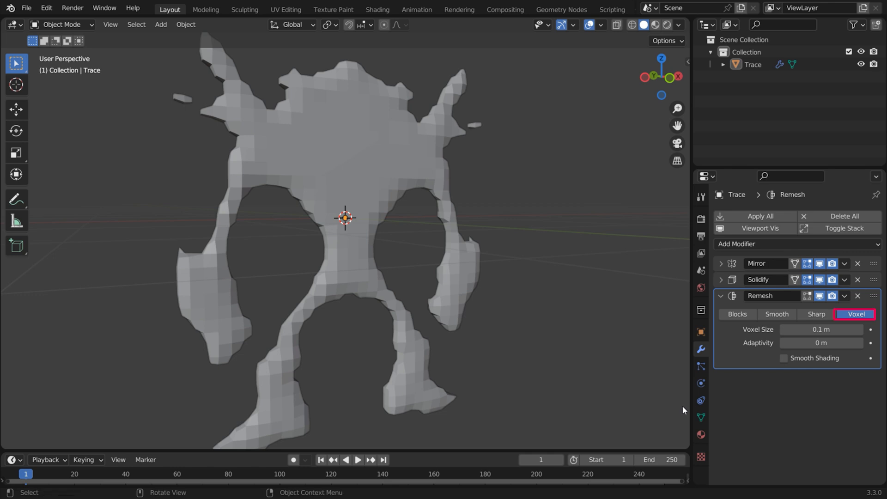
{"action": "double_click", "coordinate": [820, 329]}
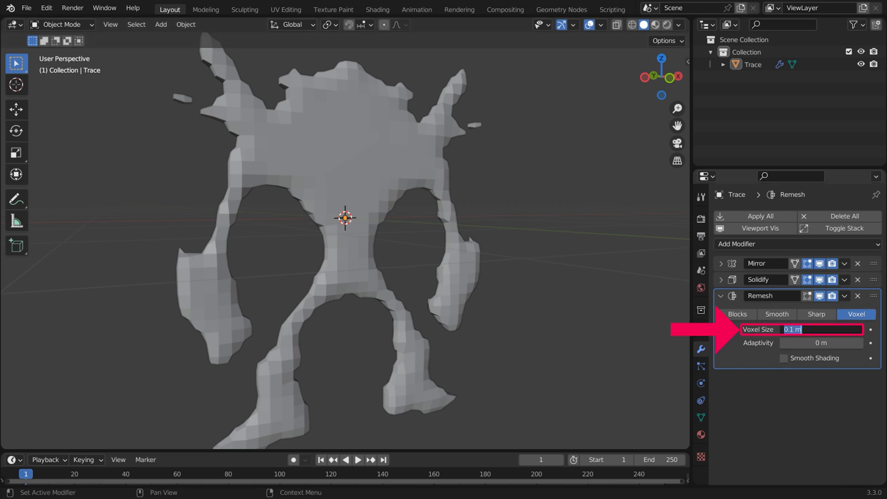
{"action": "type", "text": "0.01"}
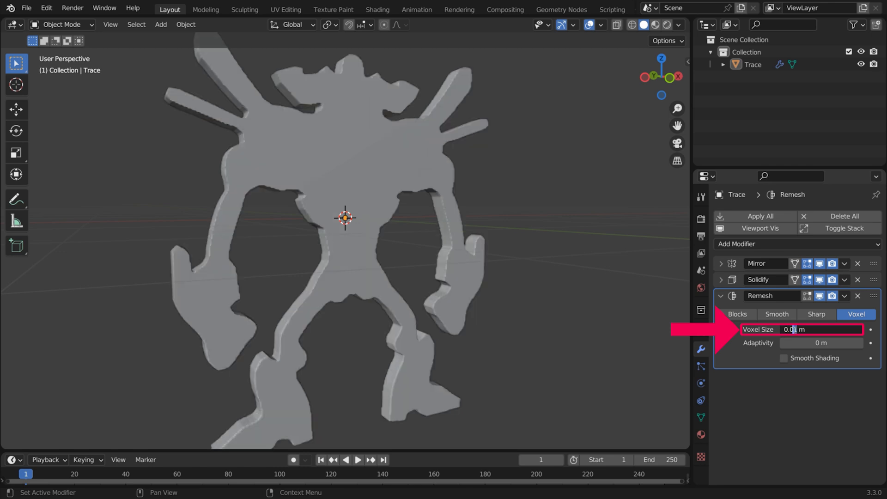
{"action": "left_click", "coordinate": [117, 384]}
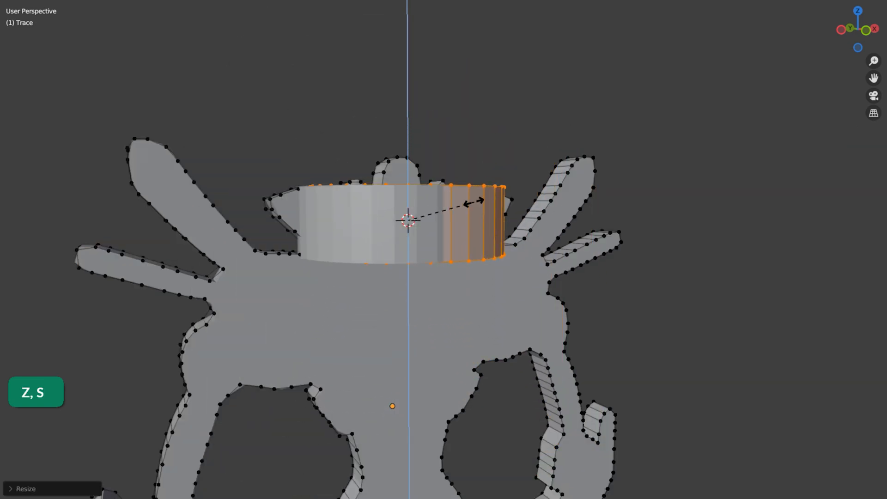
Shape the head cylinder ring by scaling and extruding its faces along normals.
{"action": "key", "text": "Tab"}
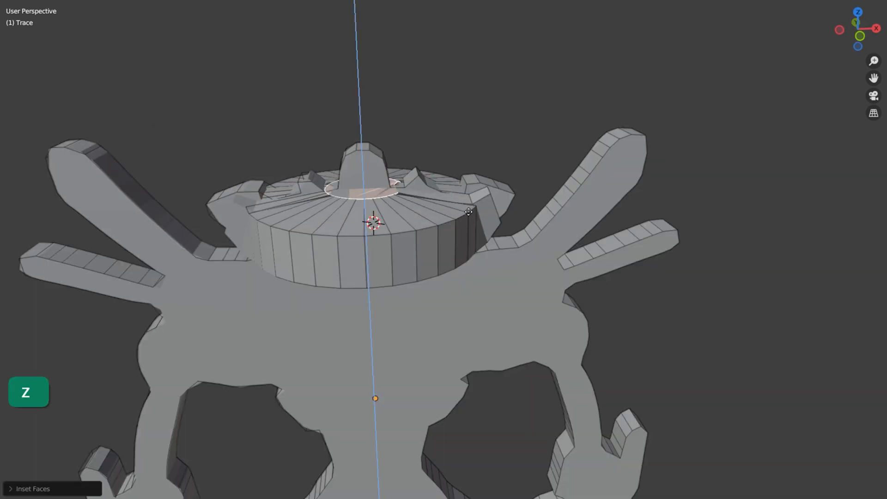
{"action": "key", "text": "alt+e"}
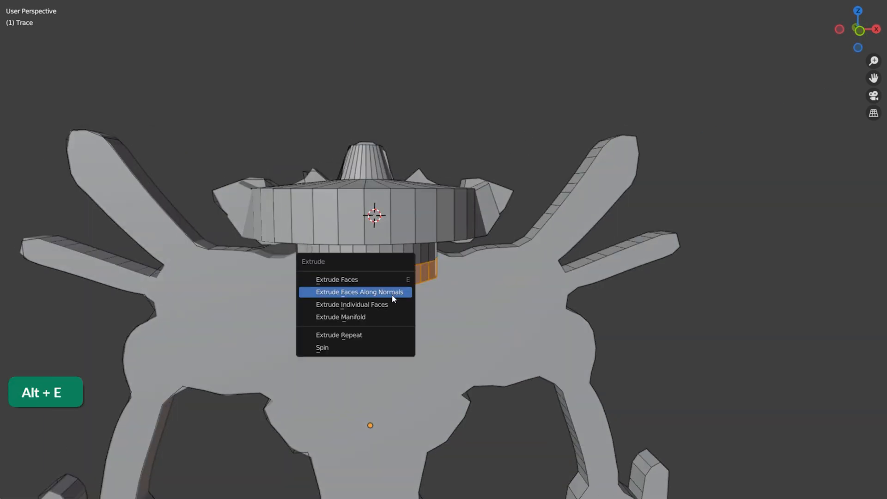
{"action": "left_click", "coordinate": [336, 279]}
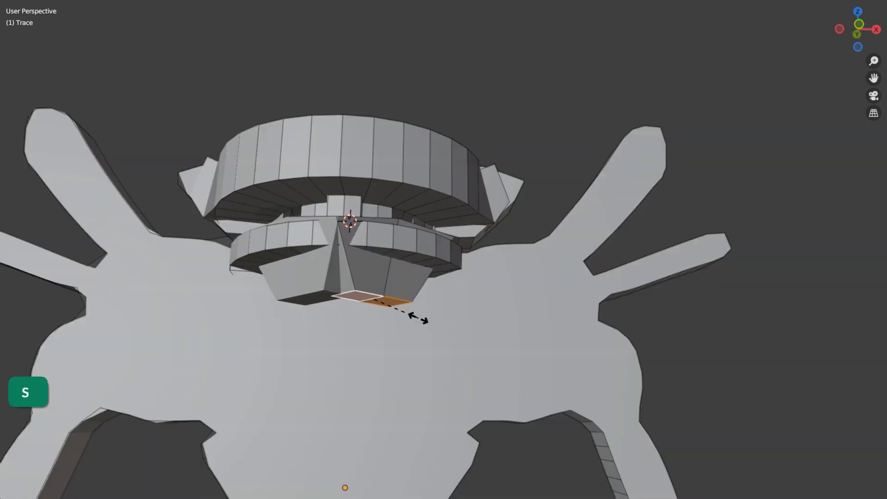
{"action": "key", "text": "Tab"}
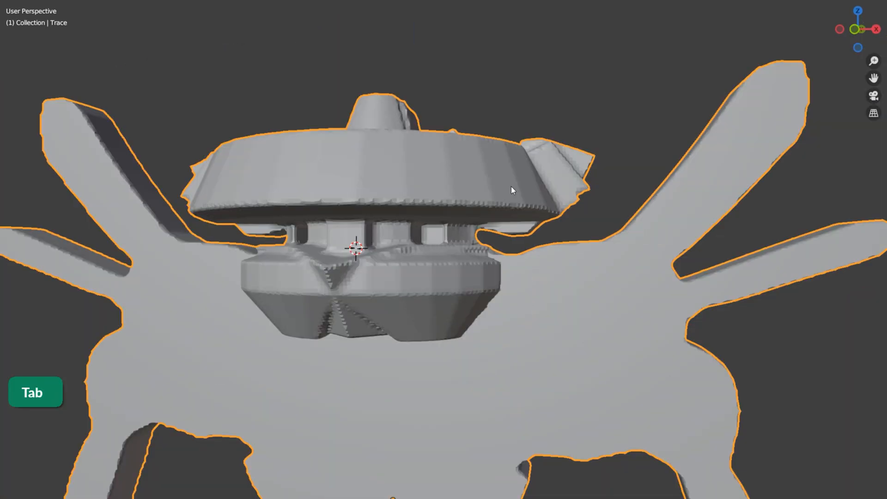
Fit a cube to the shoulder, loop-cut it and duplicate the shoulder blocks vertically.
{"action": "key", "text": "r"}
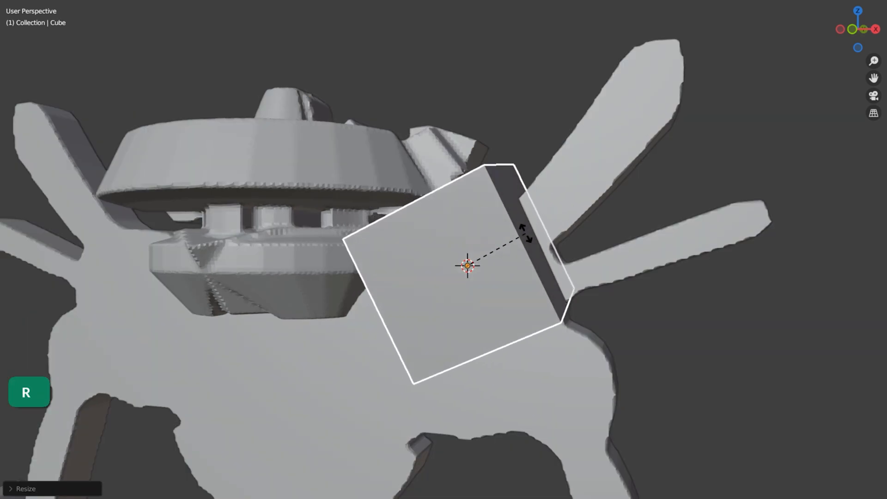
{"action": "key", "text": "shift+z"}
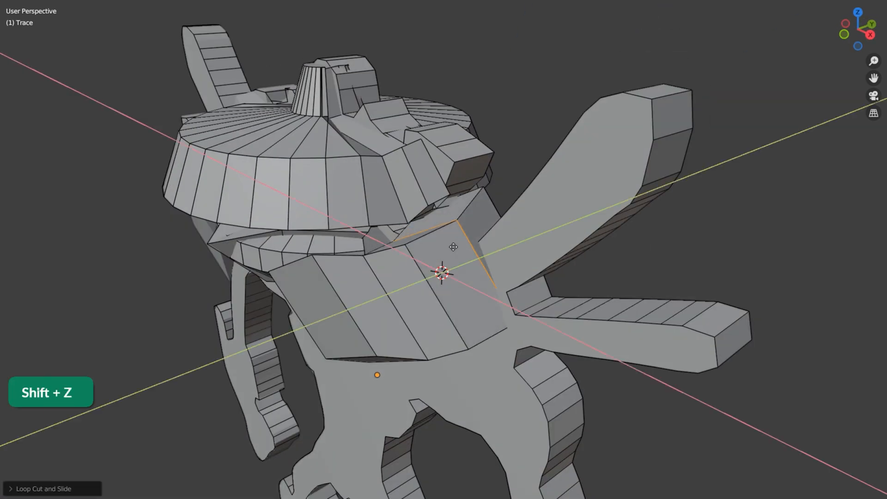
{"action": "key", "text": "shift+z"}
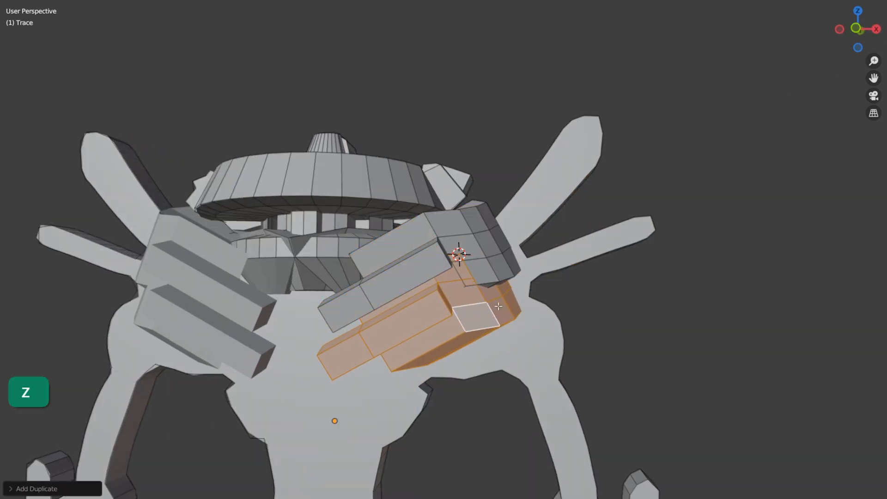
{"action": "key", "text": "shift+a"}
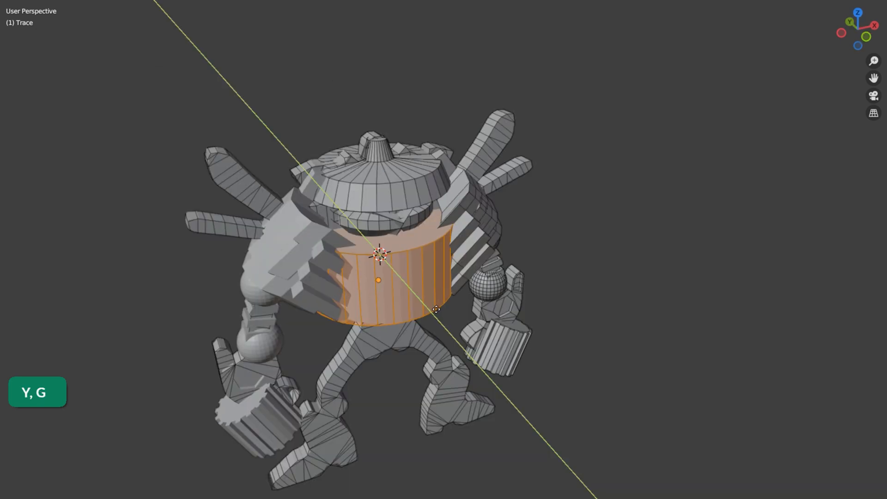
Place the torso cylinder and inset the open end of the fist cylinder.
{"action": "key", "text": "shift+d"}
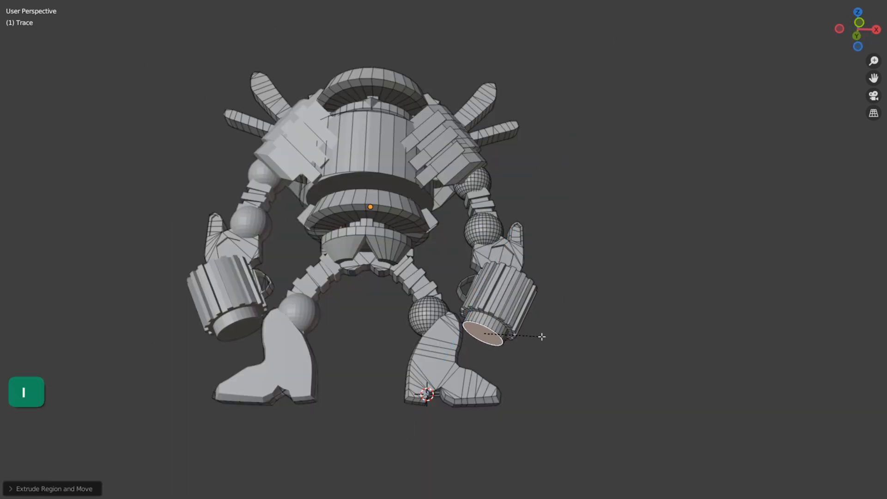
{"action": "key", "text": "Alt+F9"}
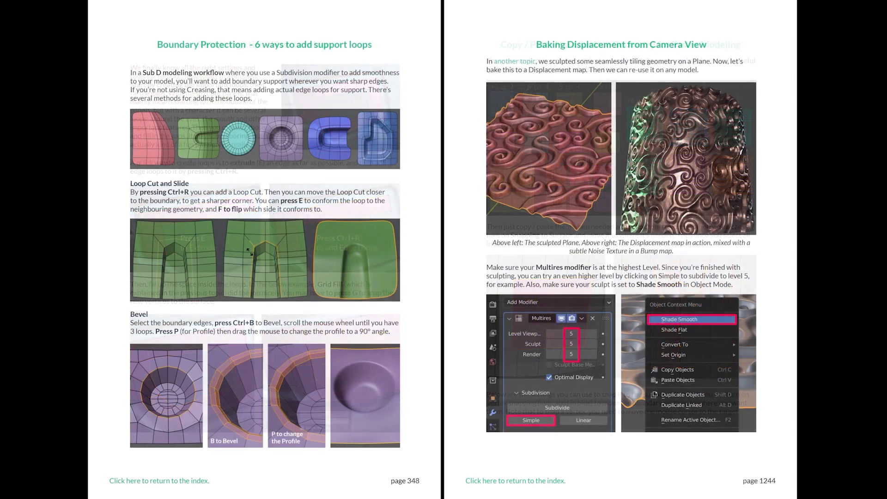
Show the blendersecrets.org home page with tutorial thumbnails and the free sample e-book.
{"action": "left_click", "coordinate": [159, 480]}
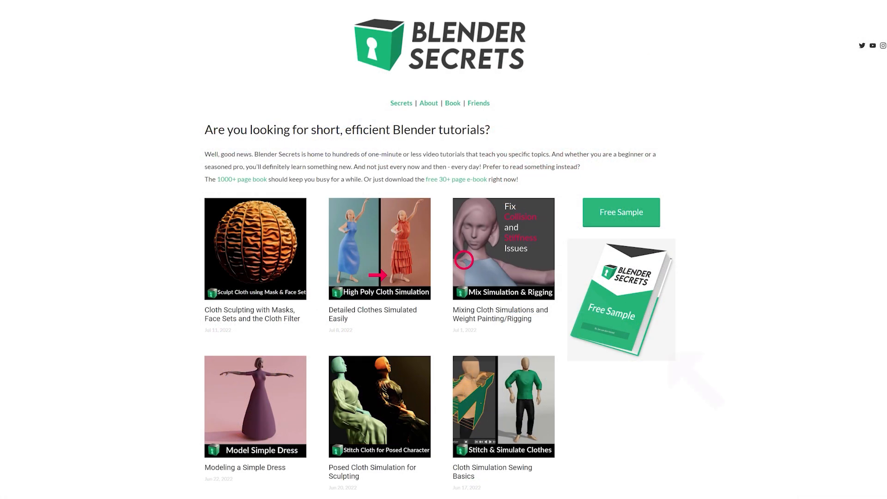